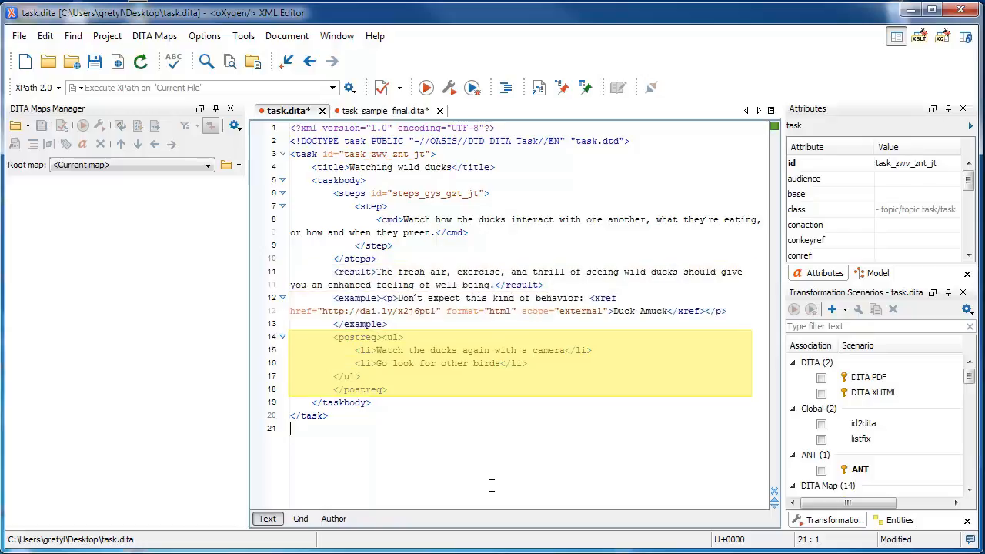
# Step: Add an empty <example></example> after </postreq>, triggering the unexpected-example validation error
pyautogui.click(437, 330)
pyautogui.write('<example></example>')
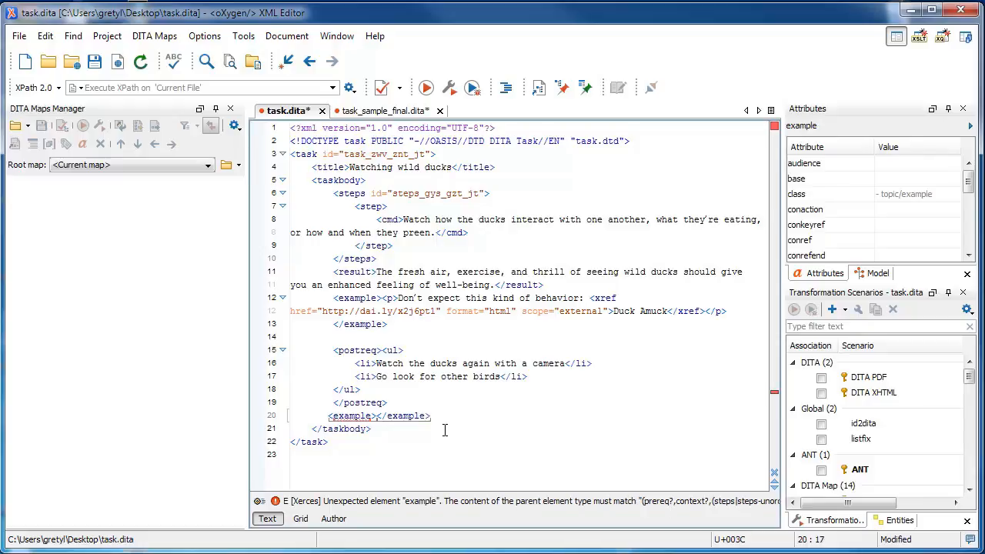
# Step: Delete the misplaced <example></example> line and start a blank line after </steps>
pyautogui.click(379, 416)
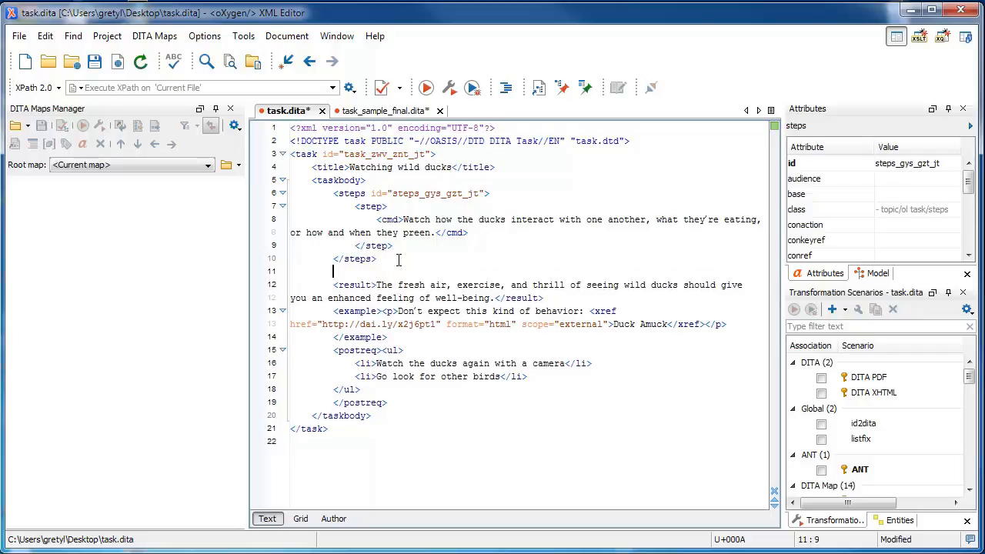
# Step: Insert an empty <result></result> after </steps> and mark the original <result> as the duplicate
pyautogui.write('<result></result>')
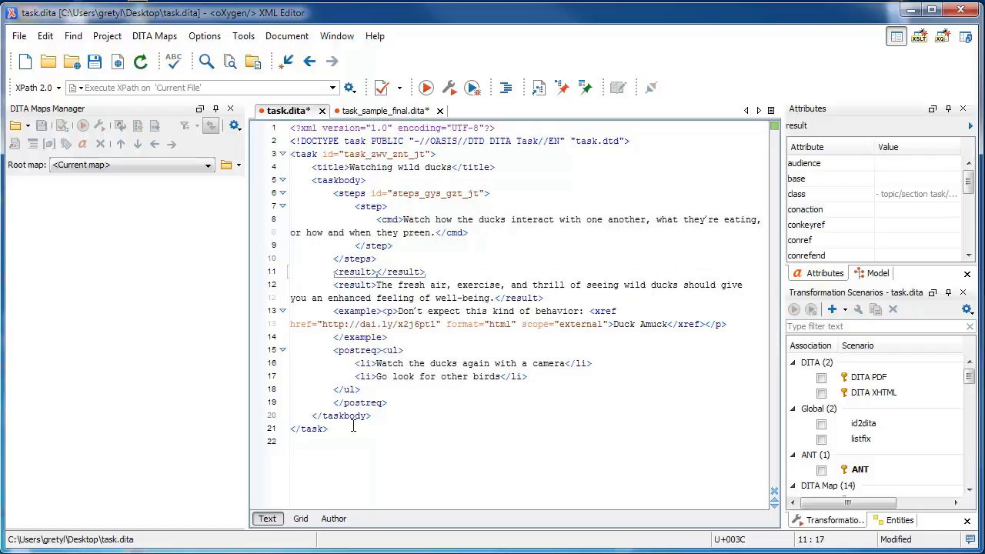
pyautogui.click(346, 428)
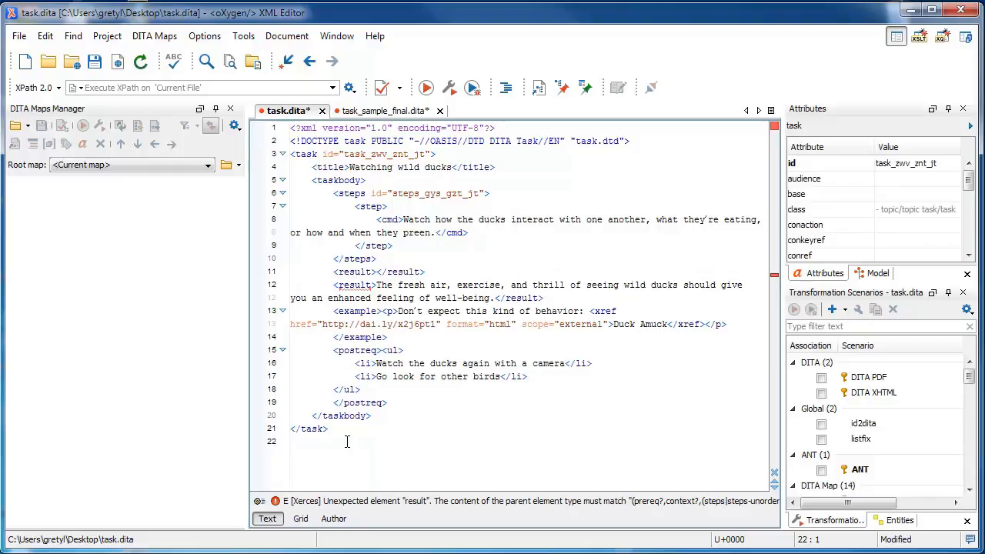
pyautogui.doubleClick(354, 285)
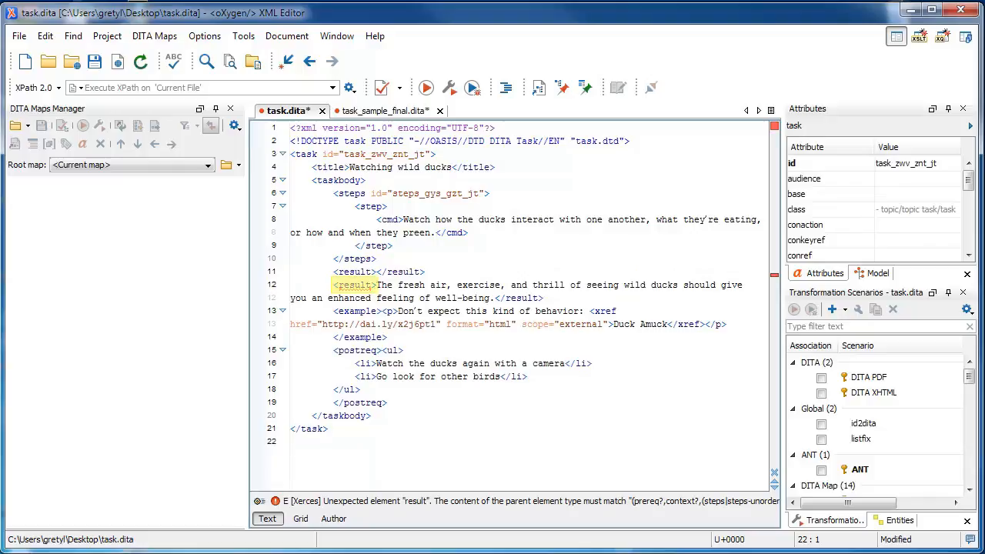